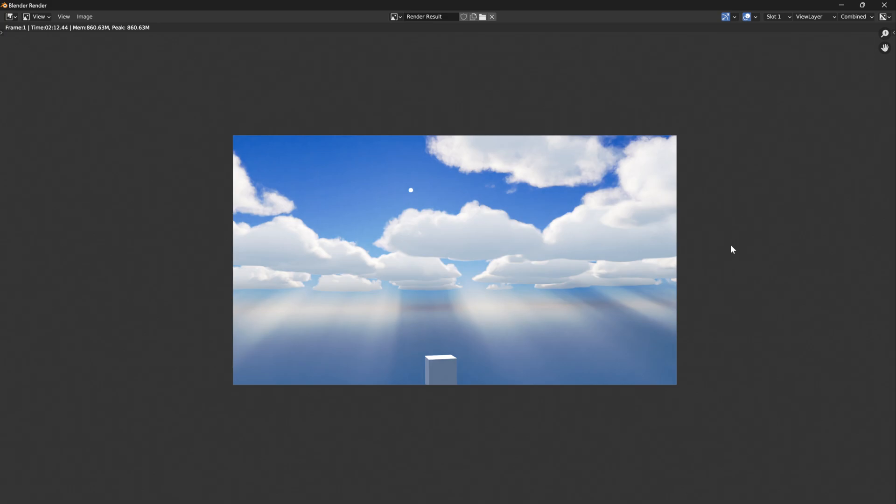
pyautogui.moveTo(508, 210)
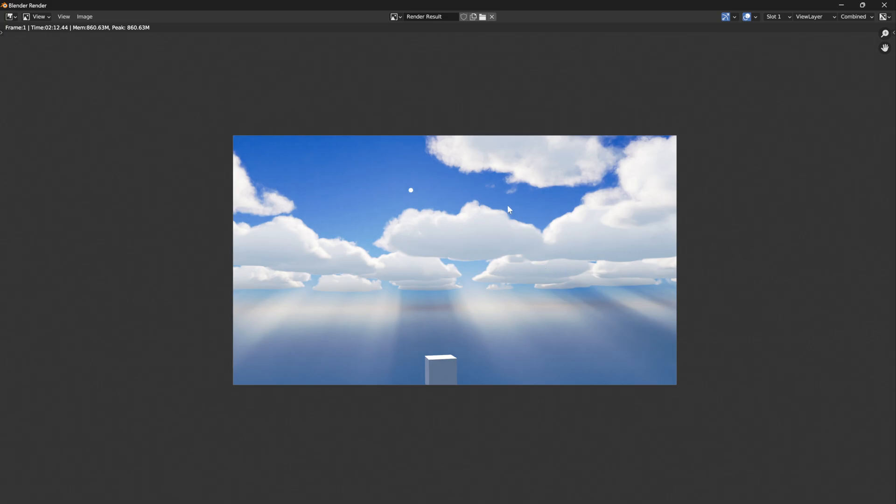
pyautogui.moveTo(476, 324)
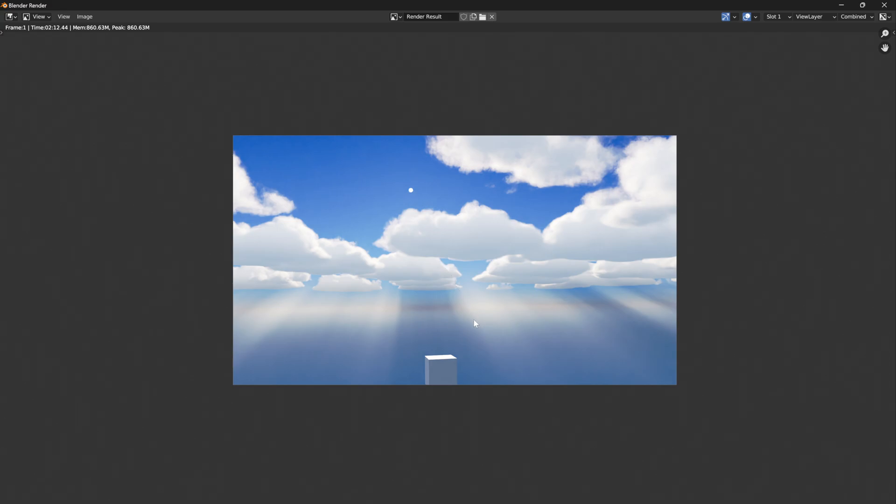
pyautogui.moveTo(650, 313)
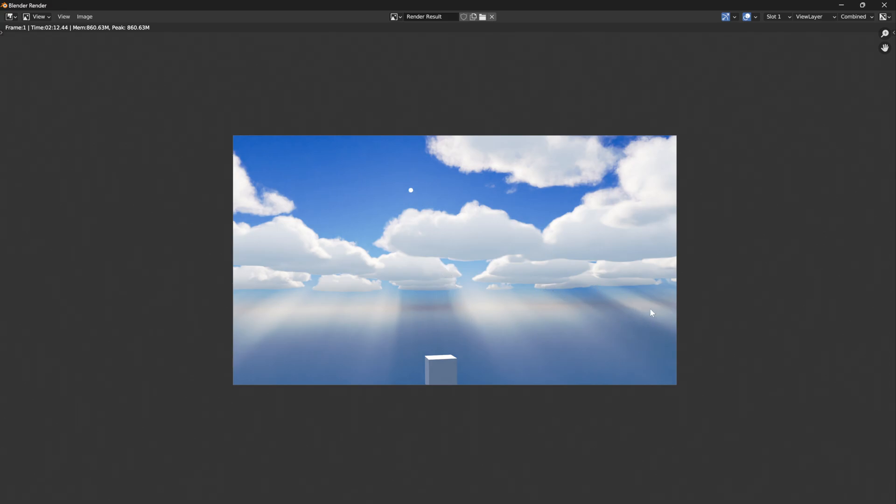
pyautogui.moveTo(307, 276)
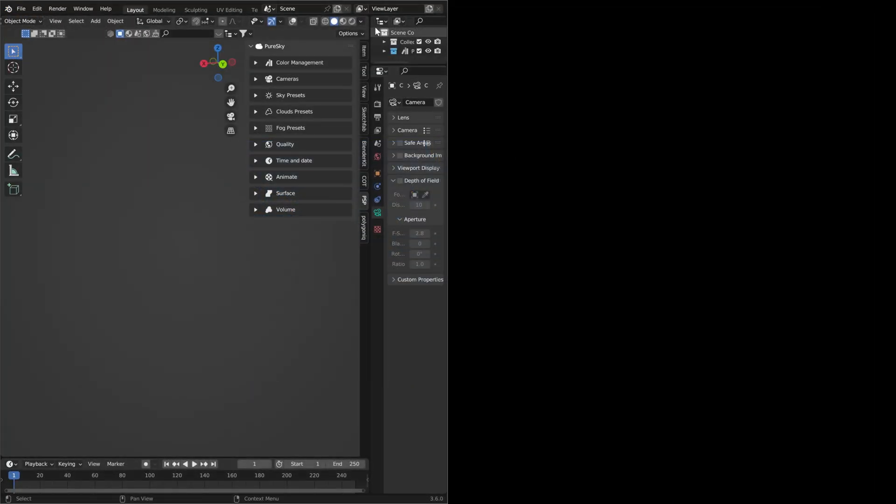
pyautogui.moveTo(174, 15)
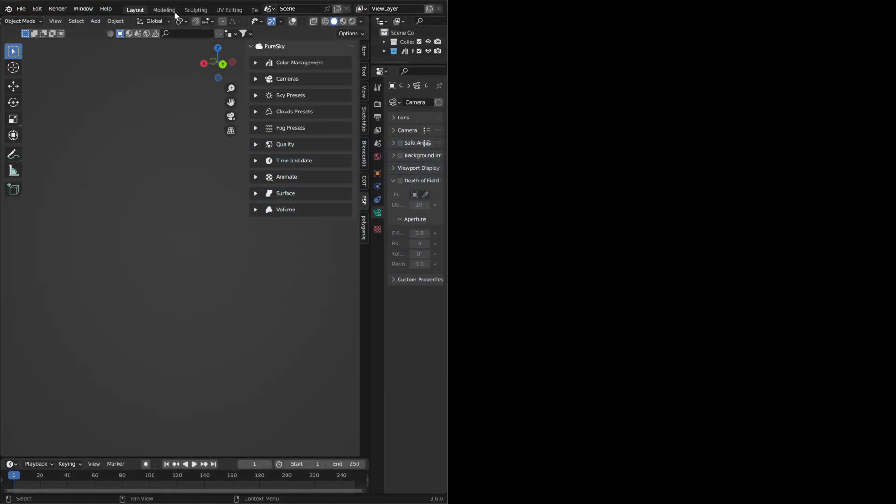
# Delete the default light so only the camera and cube remain.
pyautogui.click(83, 8)
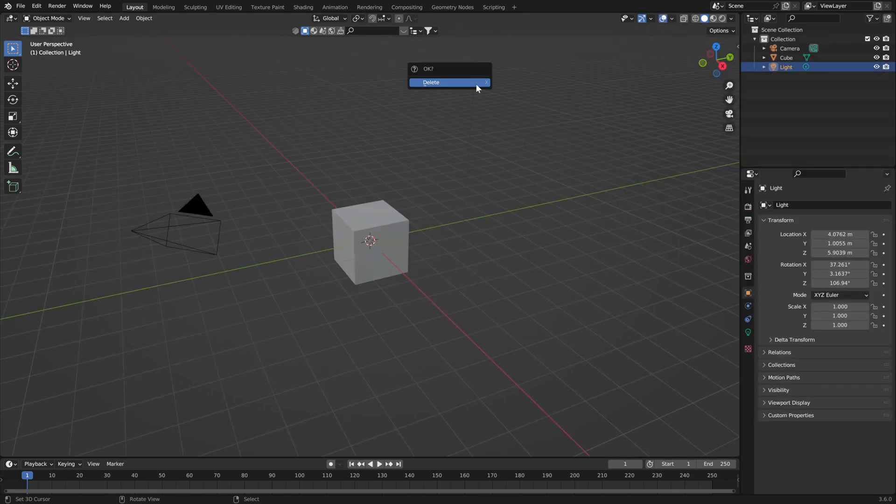
pyautogui.click(444, 82)
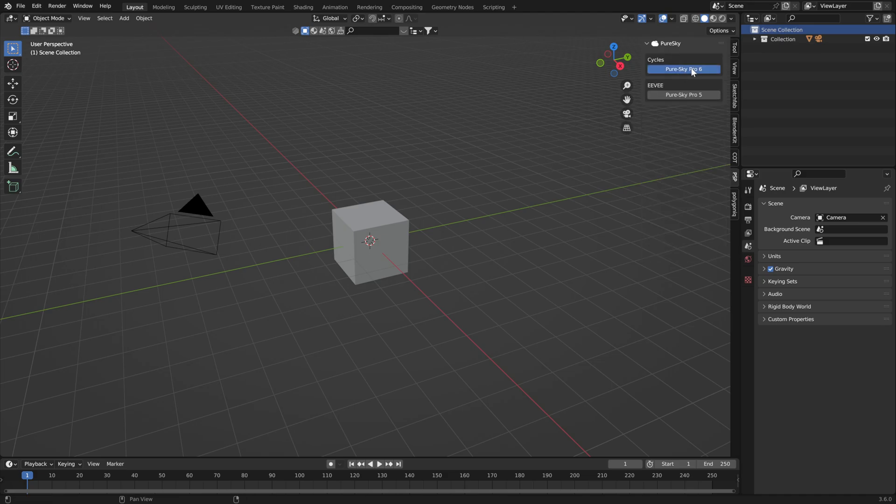
# Add the Pure-Sky Pro 6 Cycles sky from the PureSky sidebar tab.
pyautogui.click(684, 68)
pyautogui.write('3')
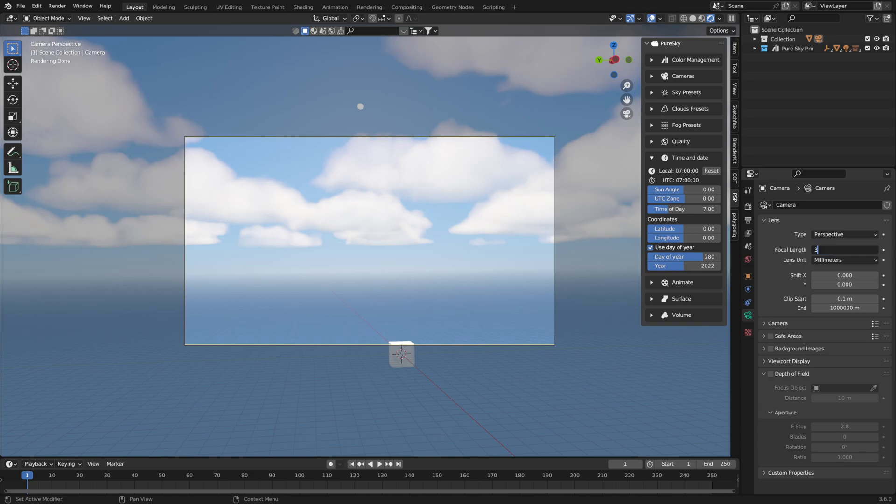
# Change the camera's focal length to 25 mm for a wider view.
pyautogui.press('Return')
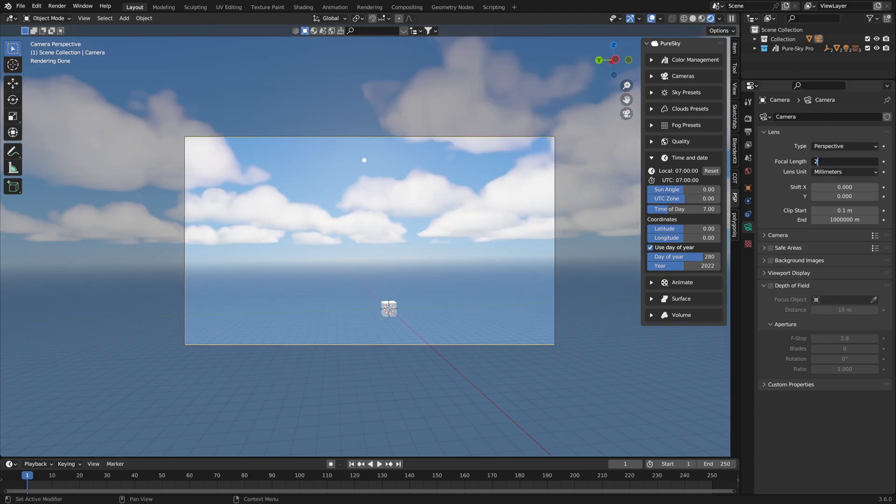
pyautogui.write('20')
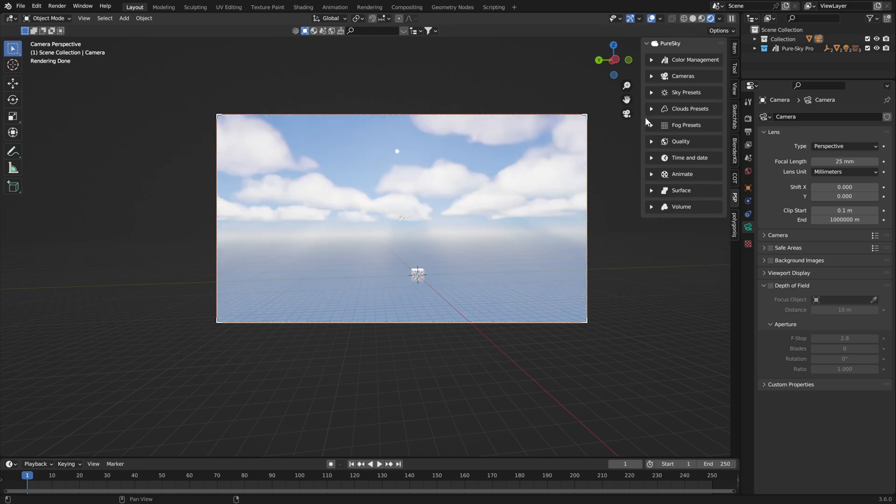
pyautogui.moveTo(658, 110)
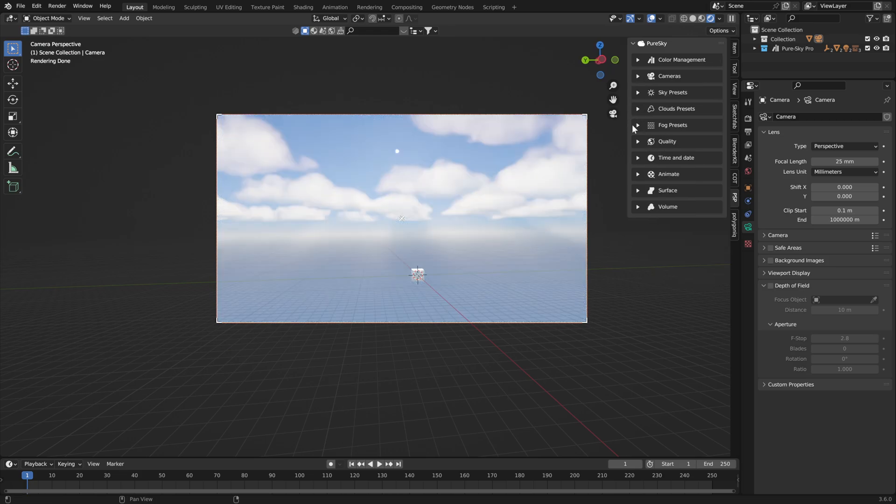
pyautogui.moveTo(651, 142)
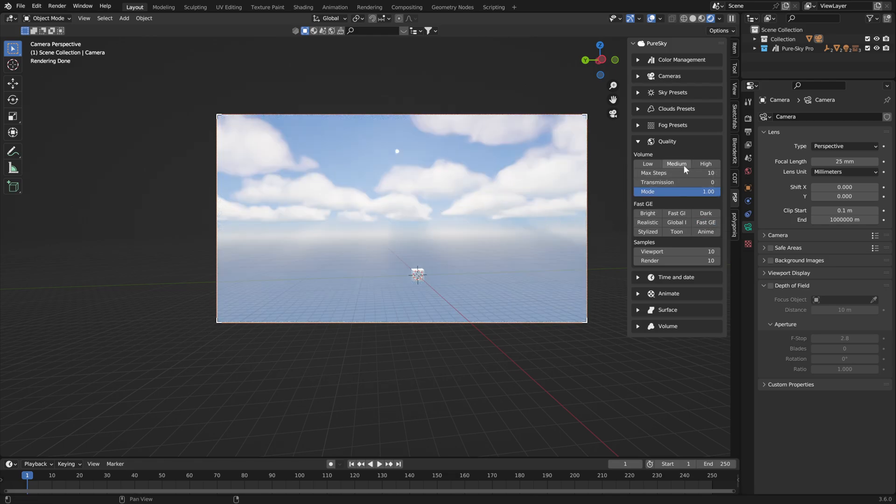
# Set the PureSky volume quality to Medium, giving 54 max steps.
pyautogui.click(706, 164)
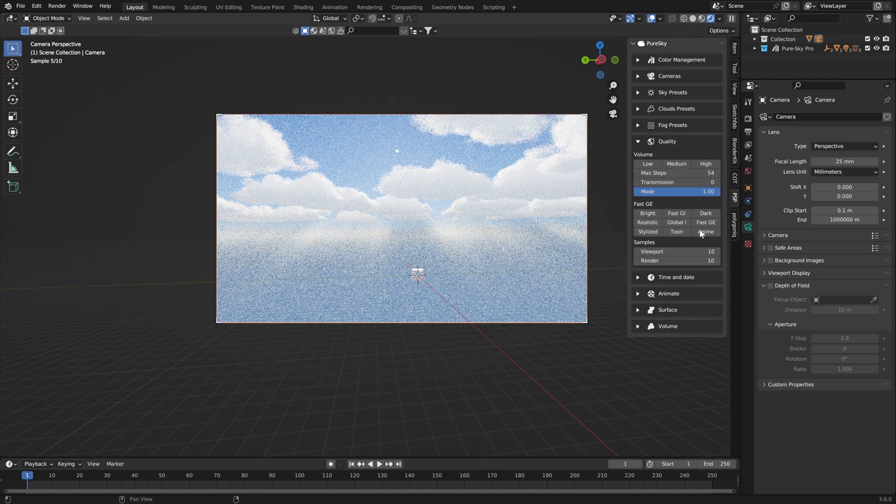
pyautogui.click(676, 261)
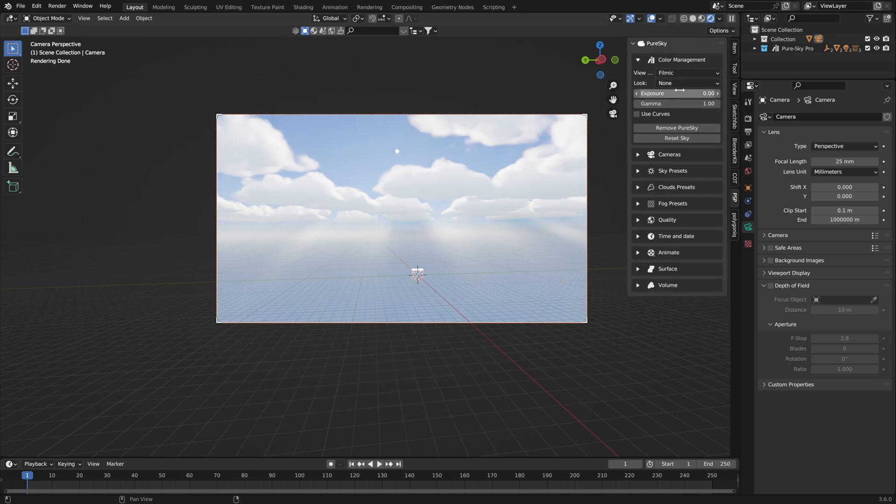
# Choose the Very Low Contrast look in PureSky Color Management.
pyautogui.click(687, 82)
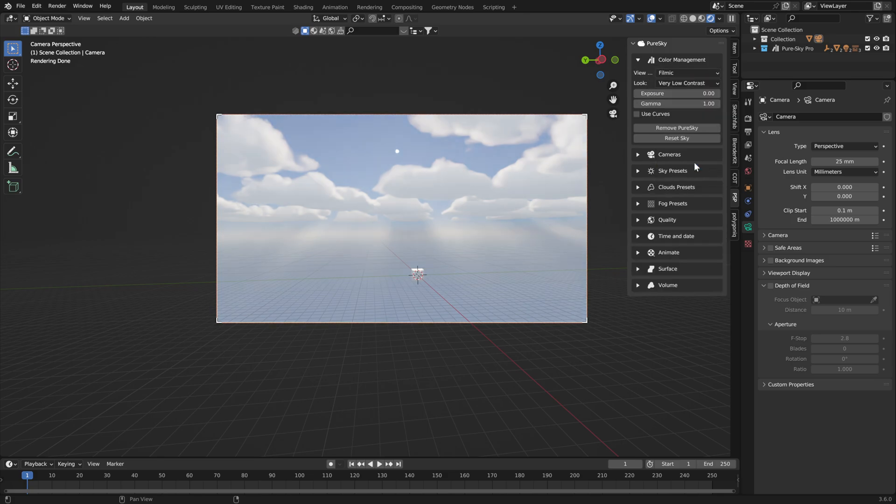
pyautogui.click(637, 114)
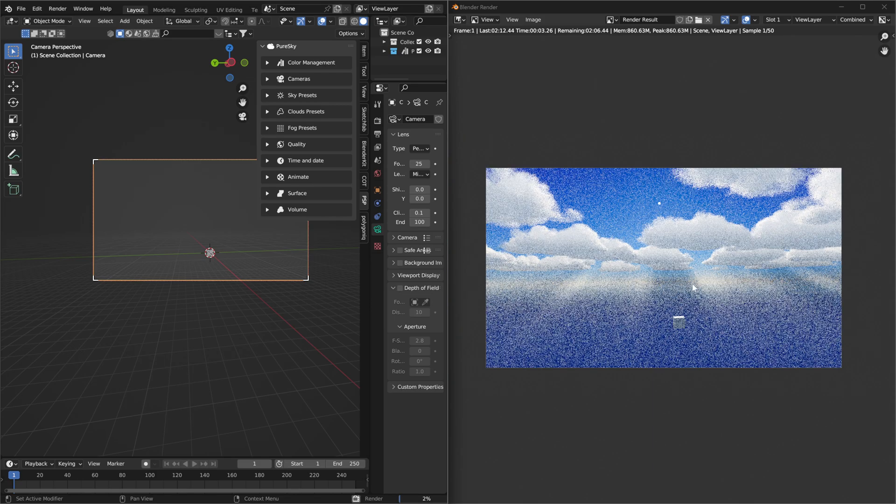
pyautogui.moveTo(657, 243)
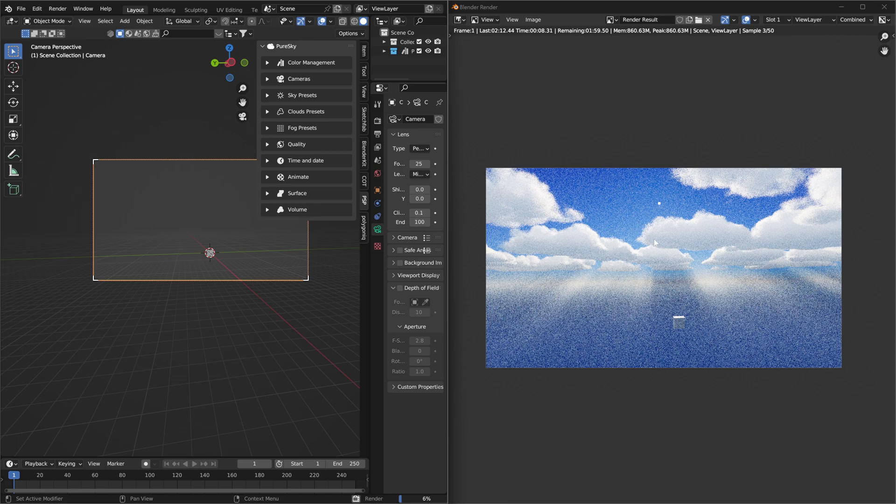
pyautogui.moveTo(796, 285)
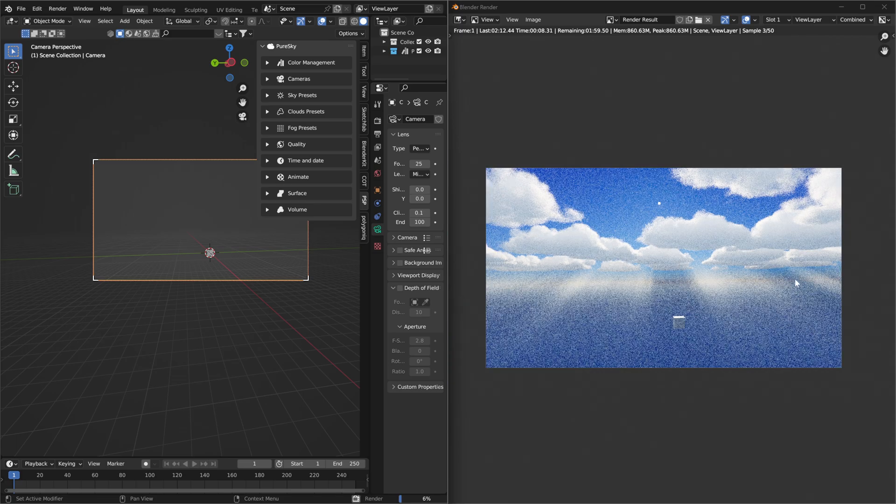
pyautogui.moveTo(581, 256)
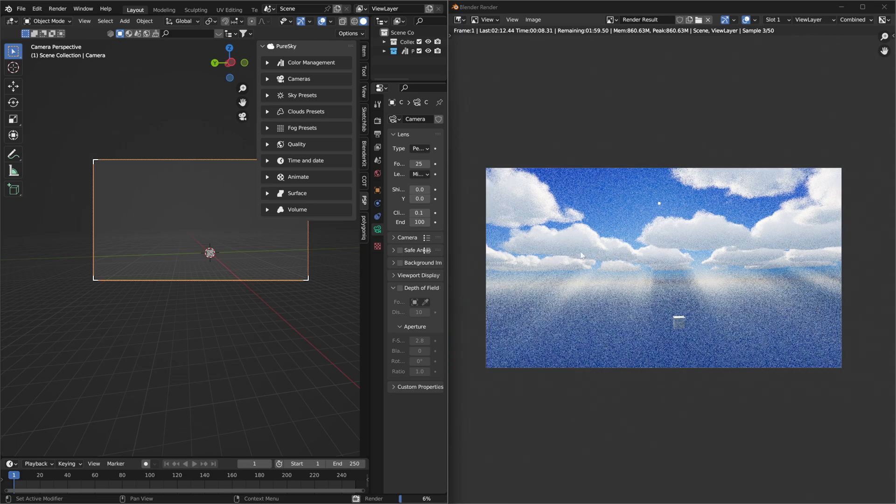
pyautogui.moveTo(753, 270)
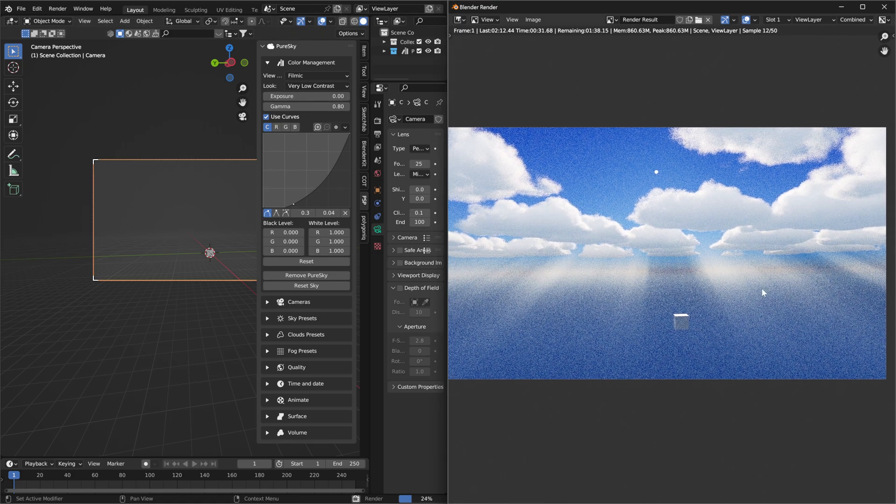
pyautogui.moveTo(639, 262)
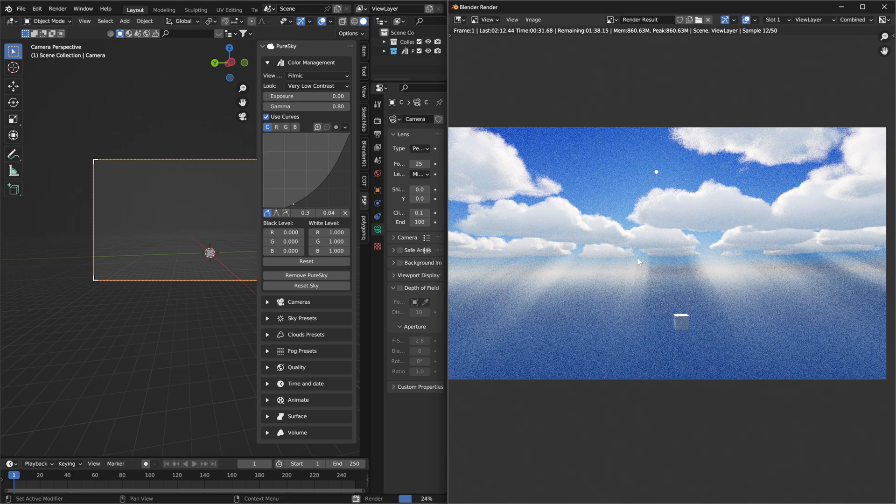
pyautogui.moveTo(684, 246)
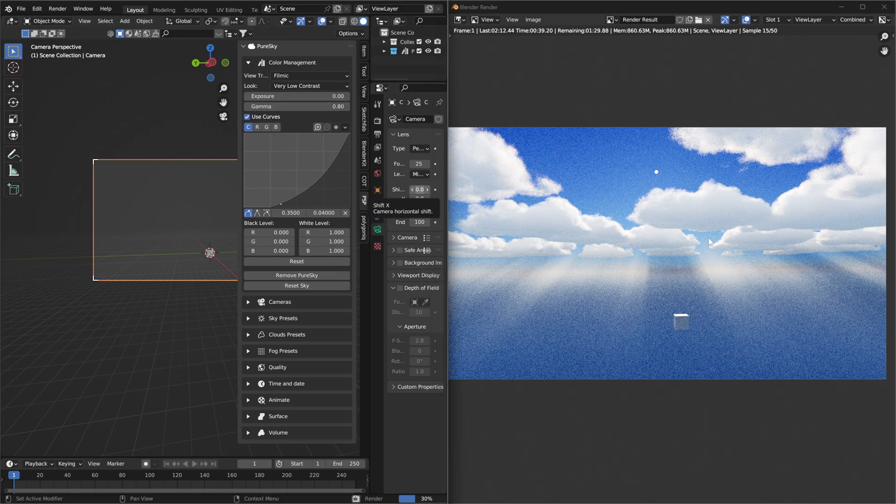
pyautogui.moveTo(844, 266)
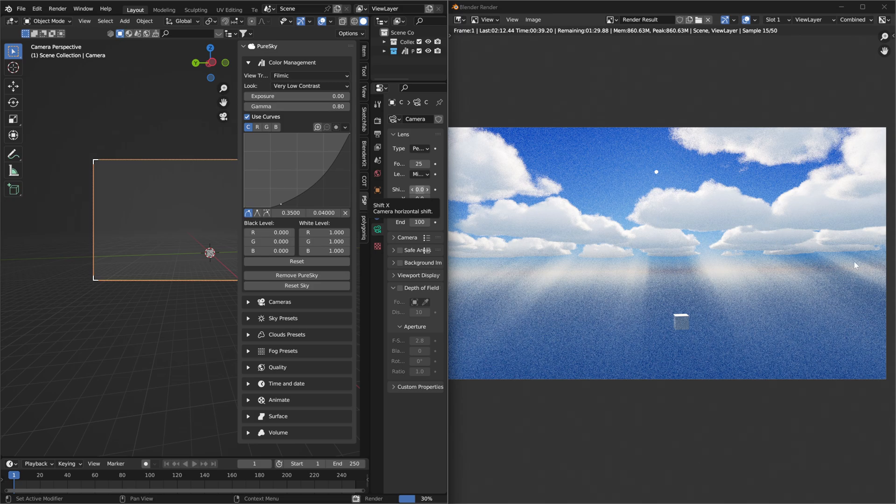
# Collapse the PureSky Color Management panel after reviewing Filmic, gamma and curve settings.
pyautogui.click(249, 63)
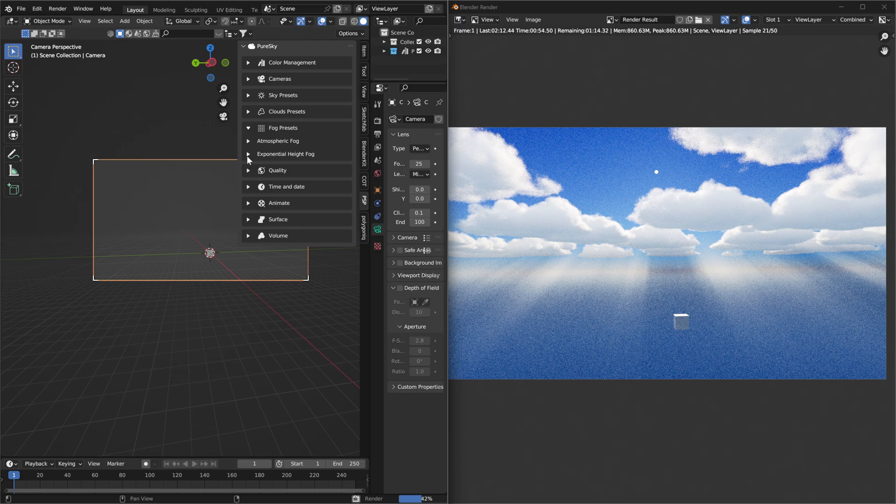
pyautogui.click(249, 154)
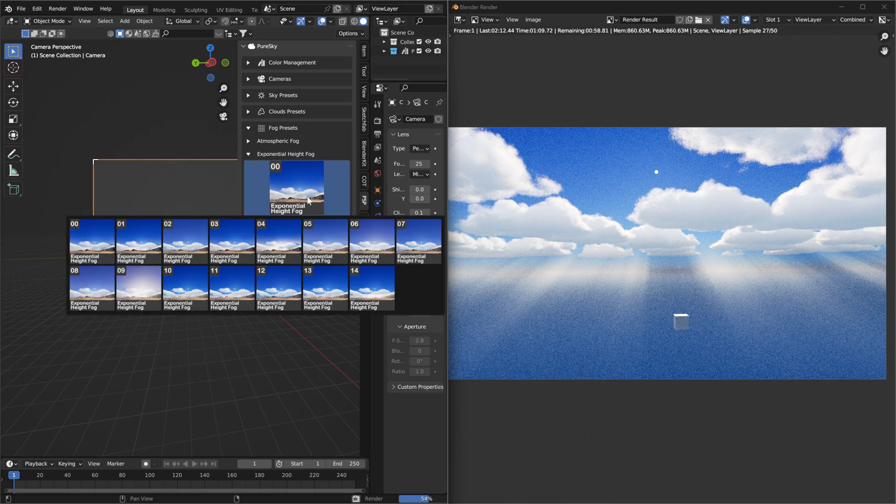
pyautogui.moveTo(310, 212)
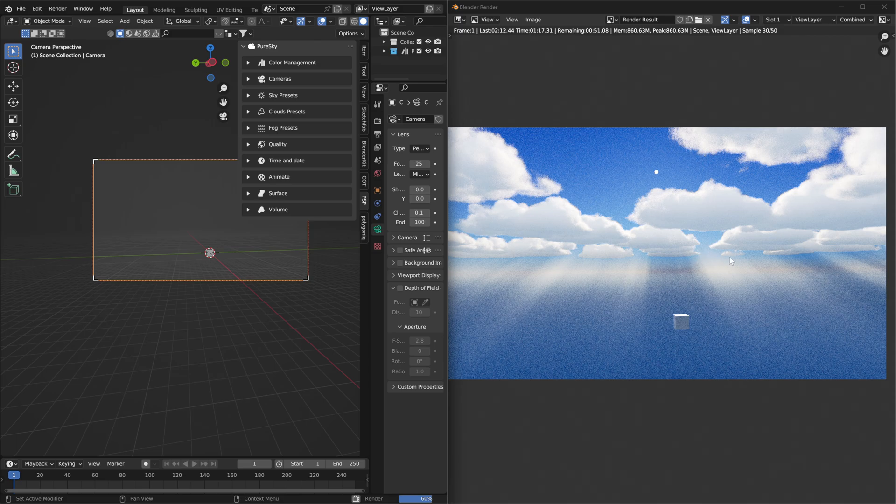
pyautogui.moveTo(878, 272)
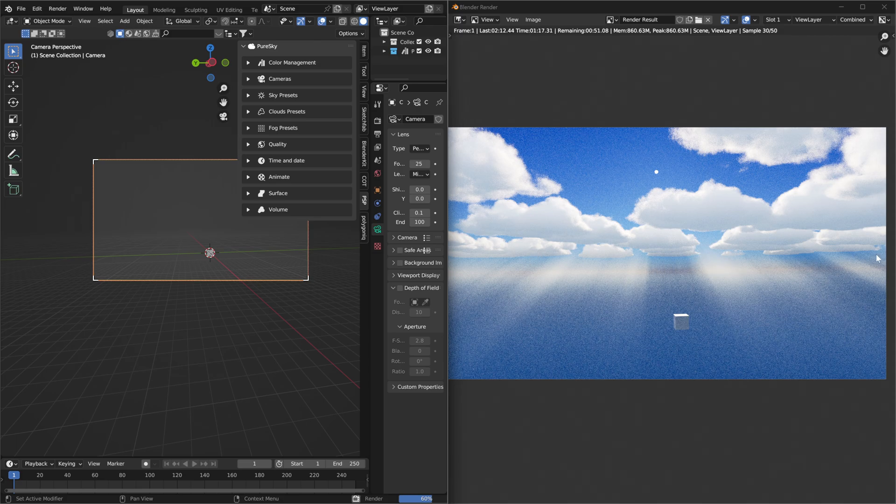
pyautogui.moveTo(485, 296)
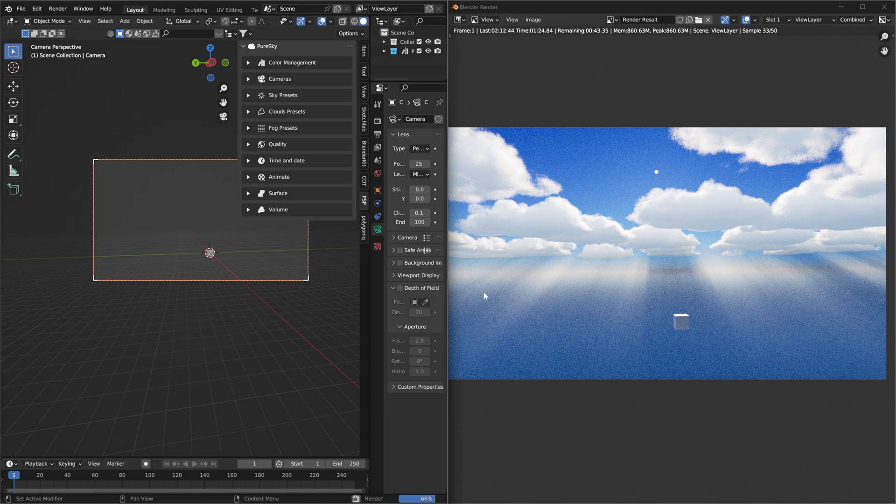
pyautogui.moveTo(668, 274)
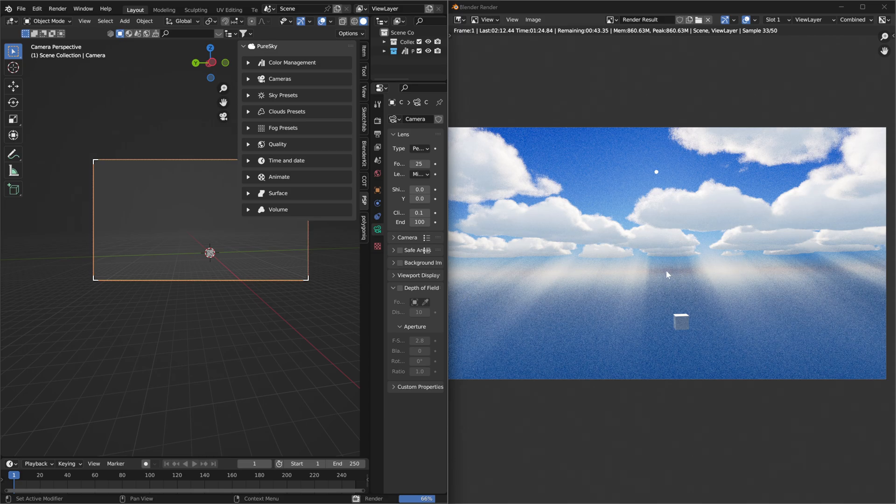
# Reopen Color Management and shift the tone curve point, raising its Y value to 0.07.
pyautogui.click(249, 62)
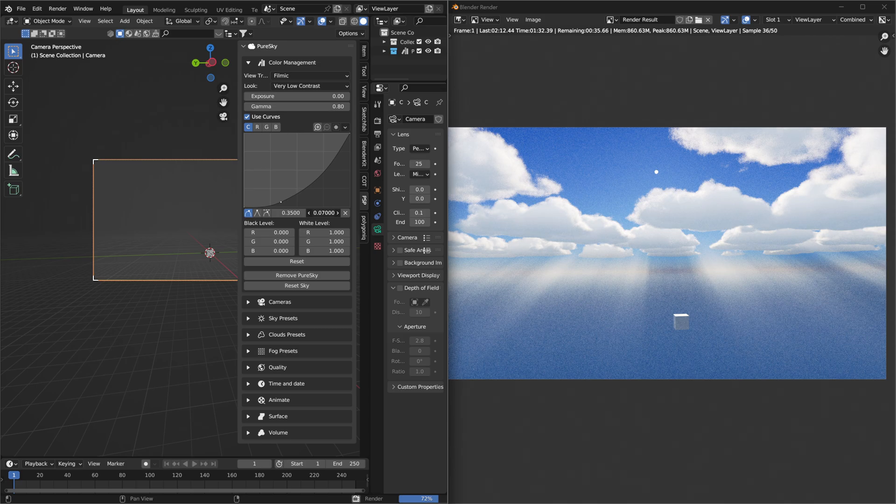
pyautogui.moveTo(323, 213); pyautogui.dragTo(328, 213)
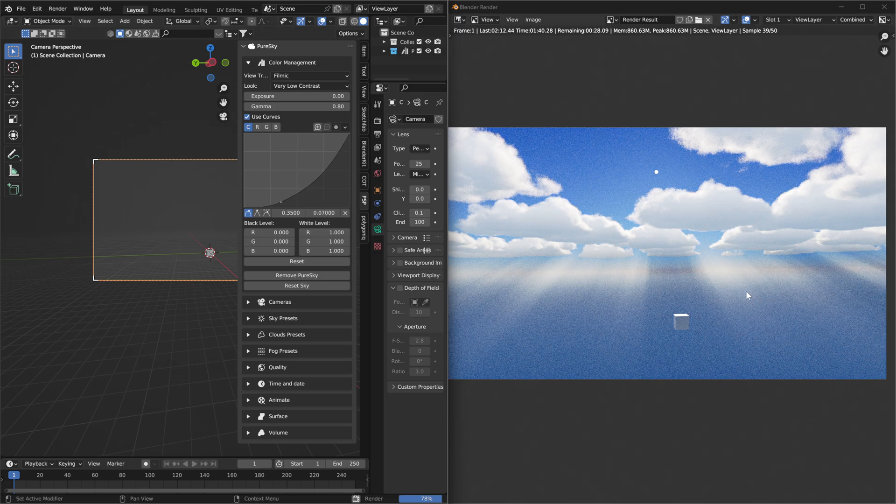
pyautogui.moveTo(297, 226)
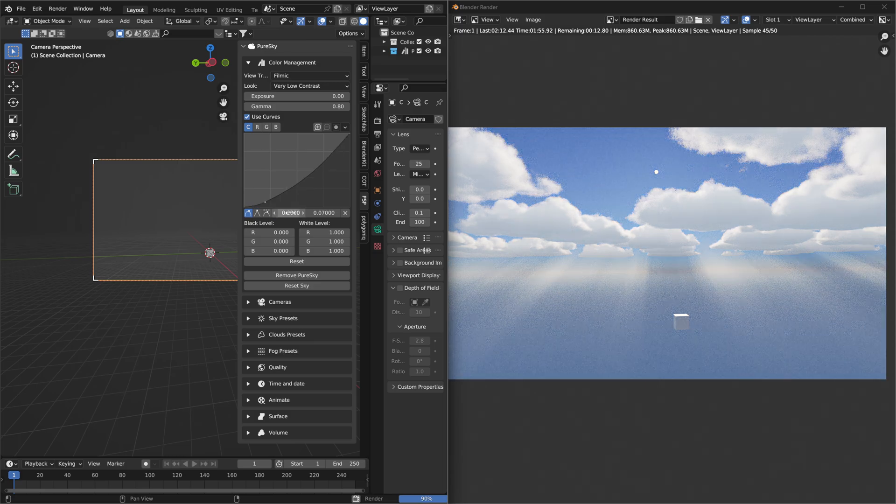
pyautogui.click(291, 213)
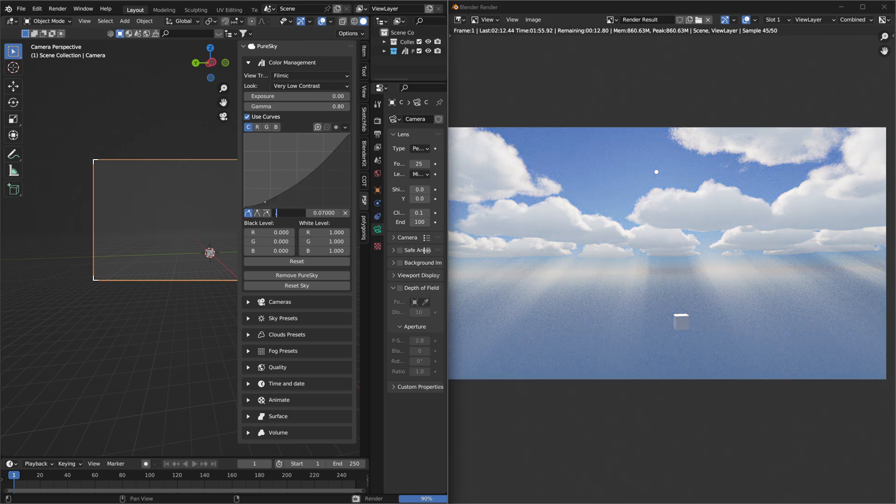
pyautogui.click(285, 212)
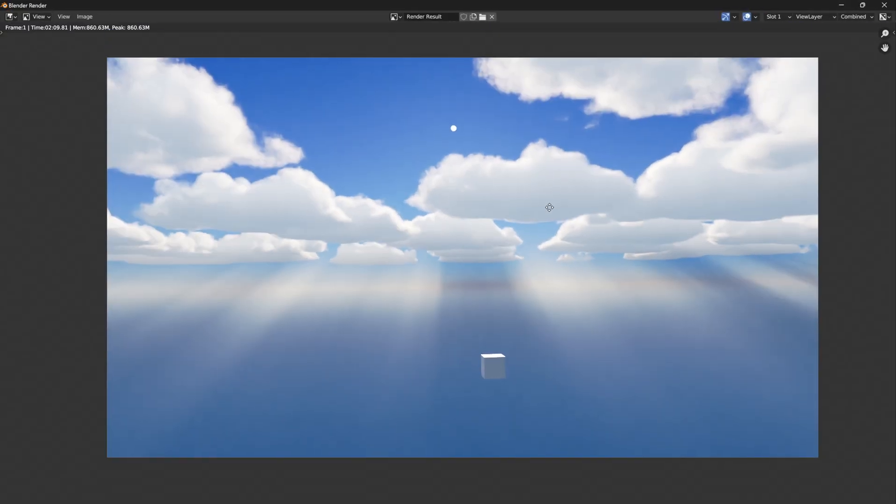
# Zoom out on the finished render of clouds, god rays and cube.
pyautogui.scroll(-3)
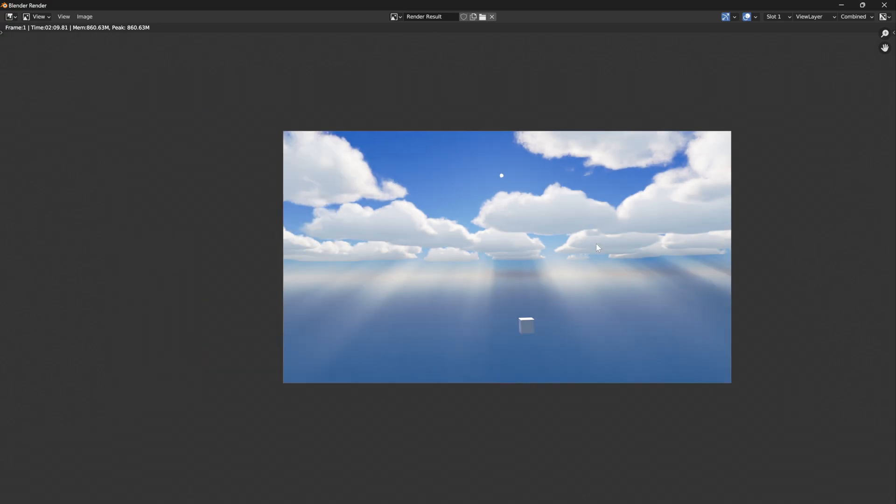